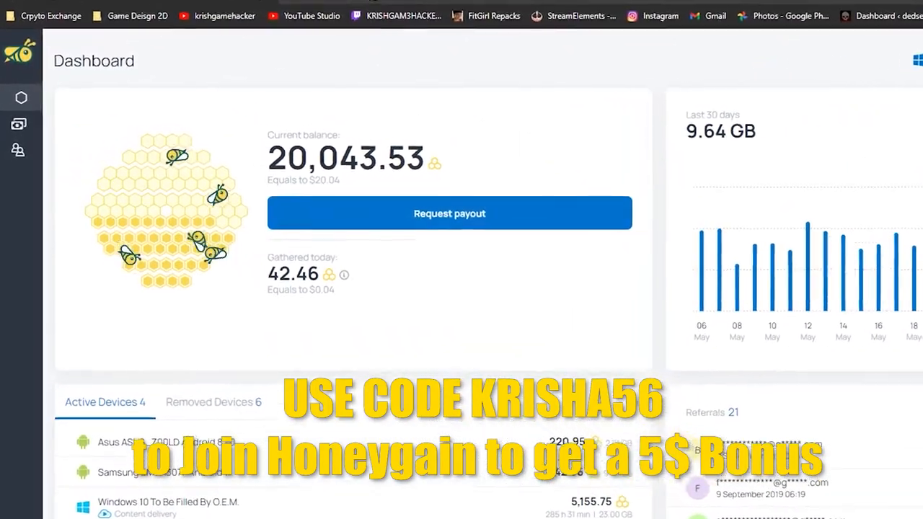
Step: Request a payout of the current dashboard balance
{"action": "left_click", "coordinate": [450, 214]}
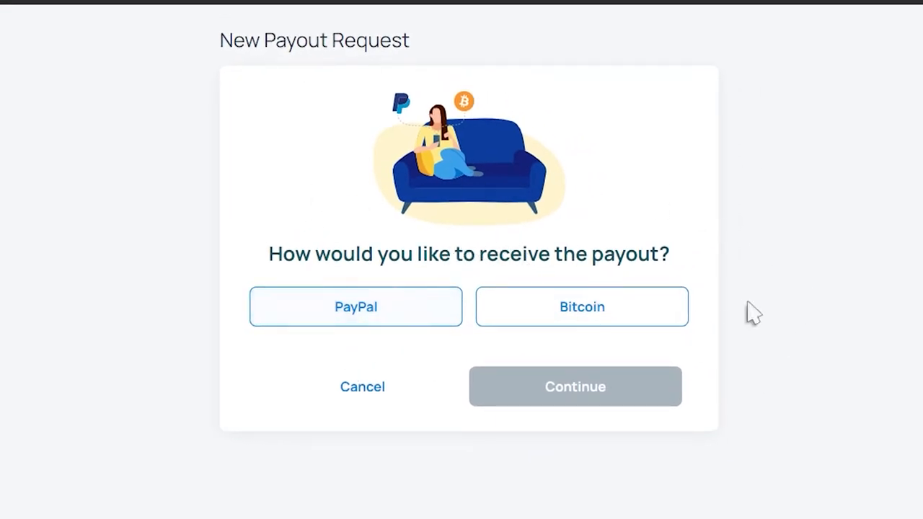
Step: Choose Bitcoin over PayPal as the payout method and continue to the BTC wallet key form
{"action": "left_click", "coordinate": [354, 306]}
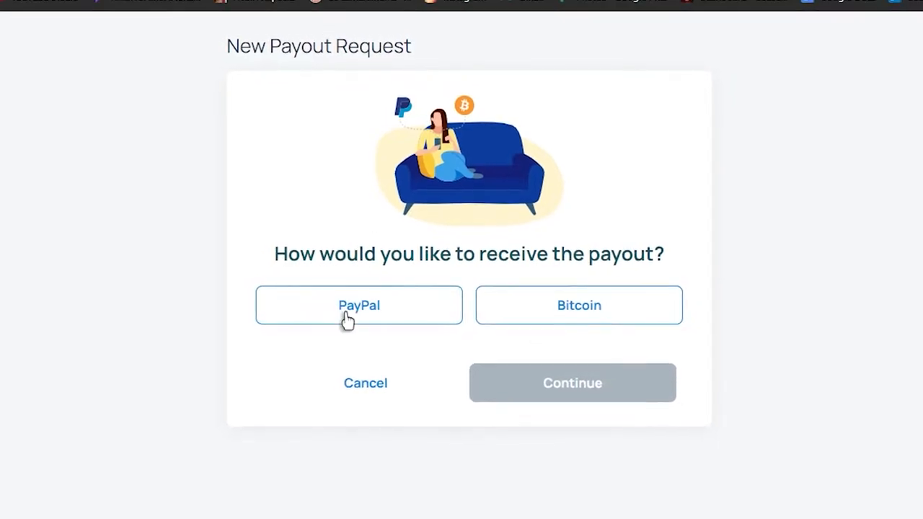
{"action": "left_click", "coordinate": [359, 306]}
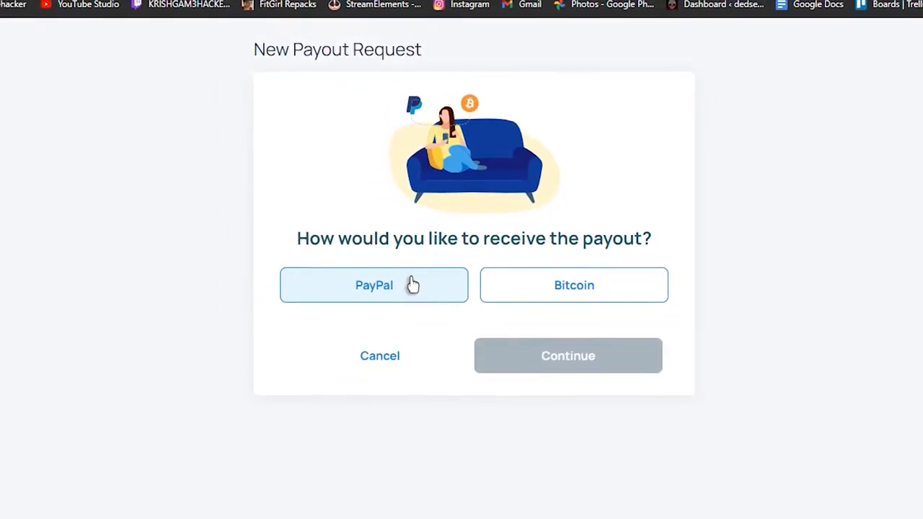
{"action": "left_click", "coordinate": [575, 285]}
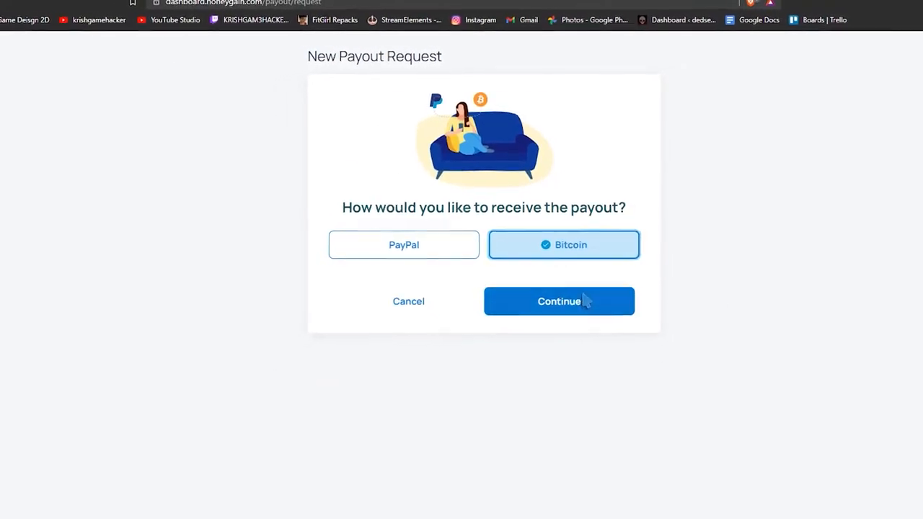
{"action": "left_click", "coordinate": [560, 301]}
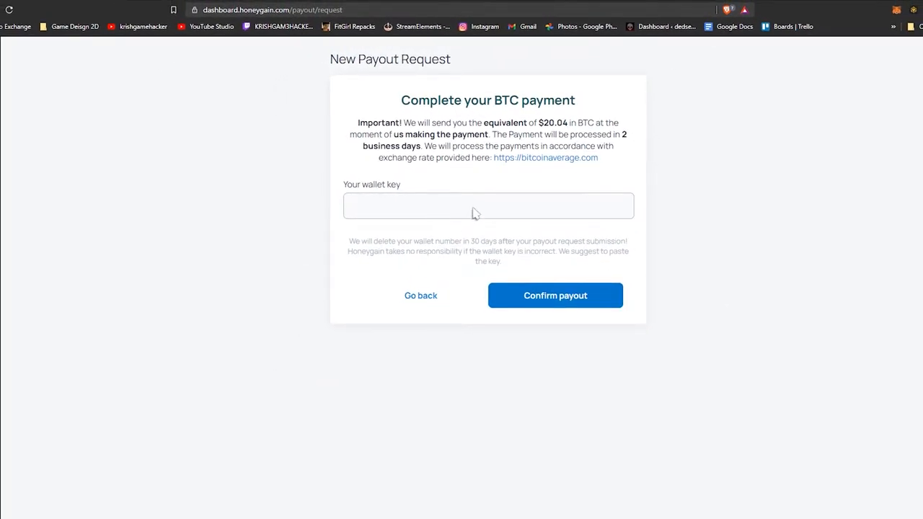
{"action": "left_click", "coordinate": [487, 205]}
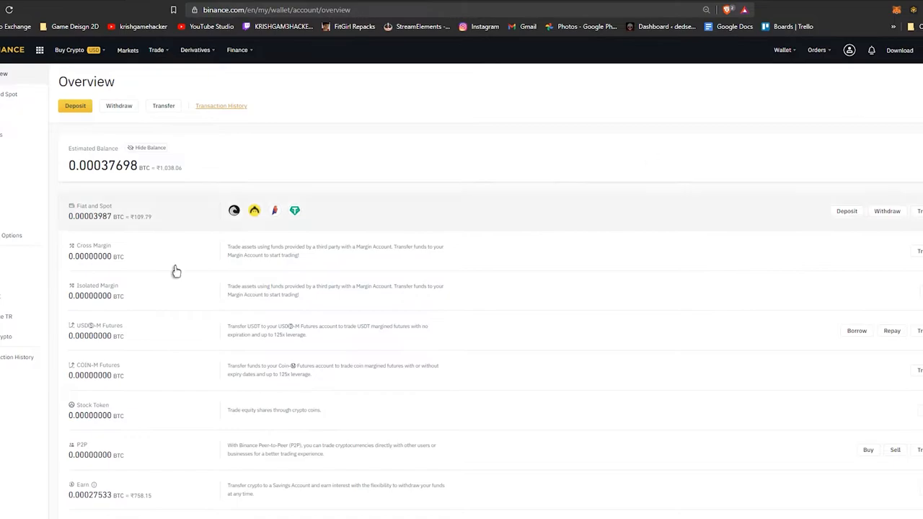
{"action": "mouse_move", "coordinate": [329, 219]}
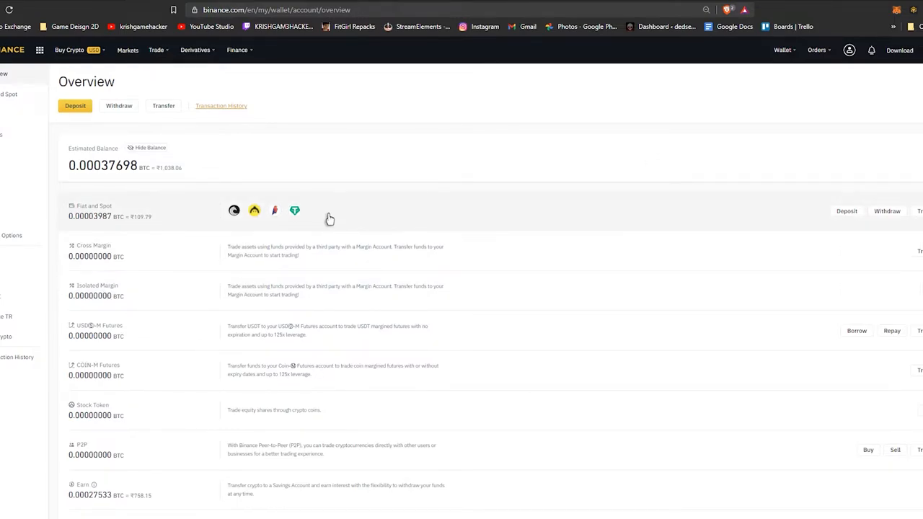
{"action": "mouse_move", "coordinate": [234, 205]}
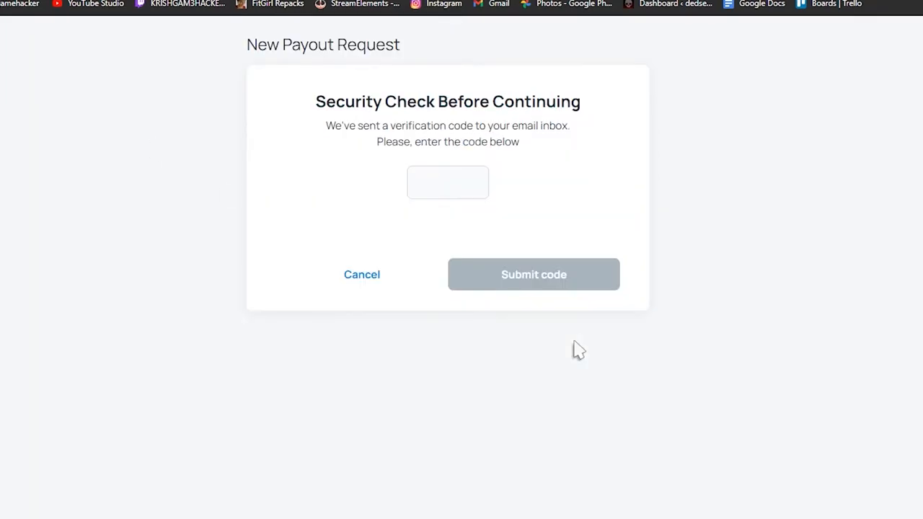
Step: Submit the emailed verification code and acknowledge the $20.04 BTC payout confirmation
{"action": "left_click", "coordinate": [447, 182]}
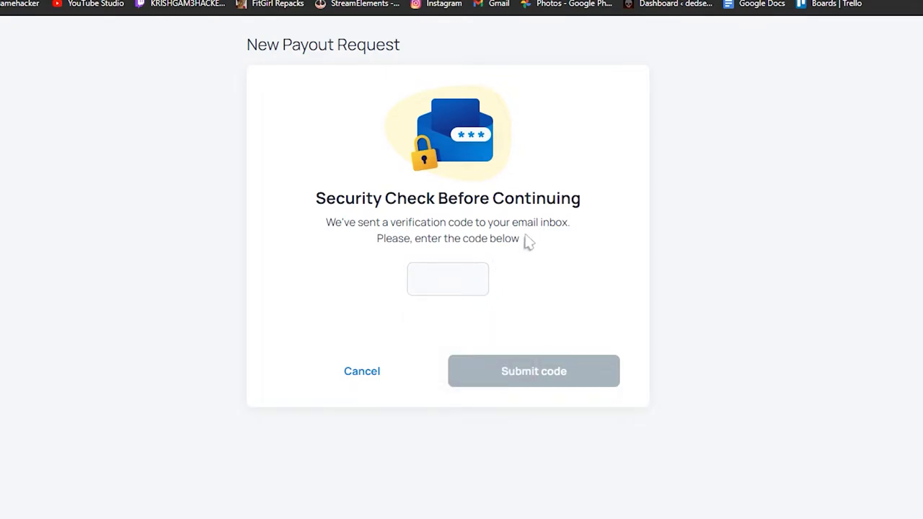
{"action": "mouse_move", "coordinate": [539, 251]}
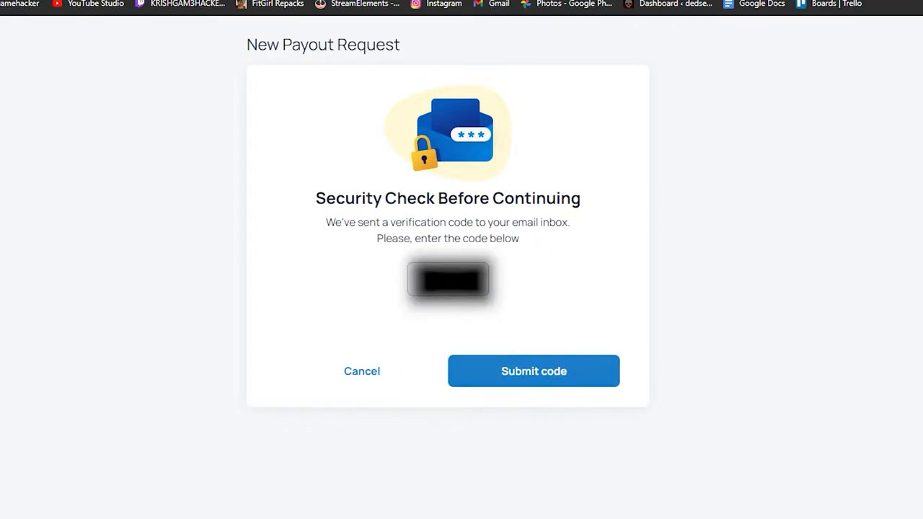
{"action": "left_click", "coordinate": [534, 371]}
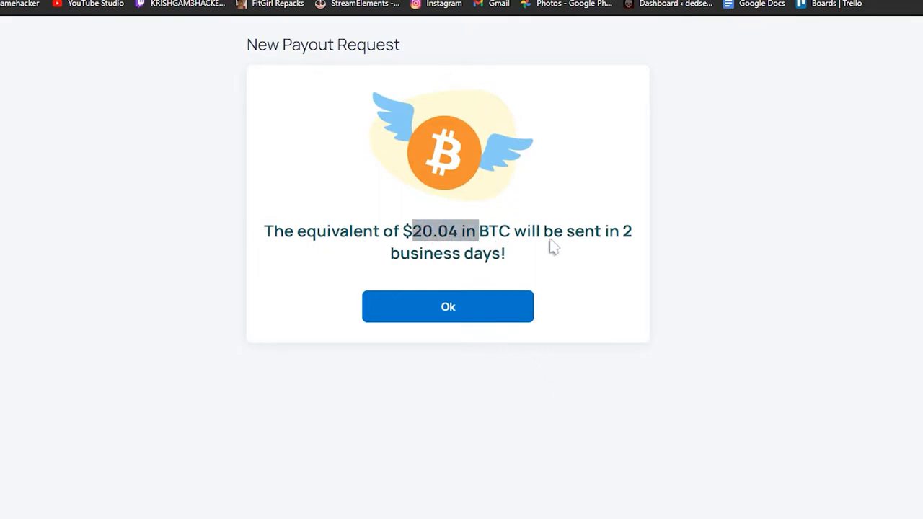
{"action": "mouse_move", "coordinate": [476, 311]}
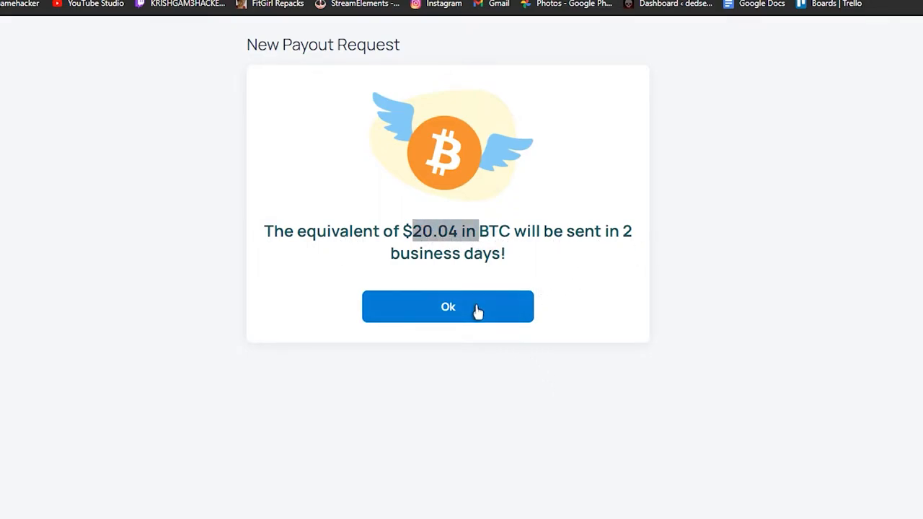
{"action": "left_click", "coordinate": [448, 306]}
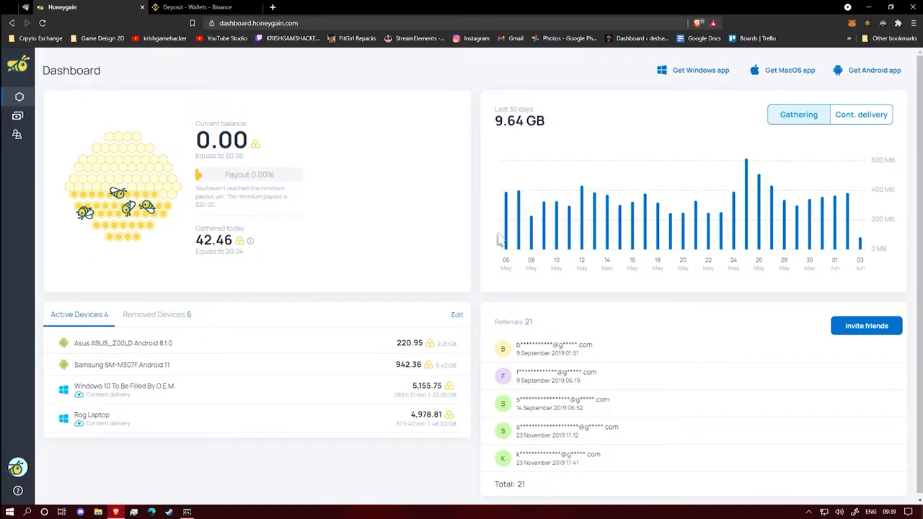
{"action": "mouse_move", "coordinate": [219, 185]}
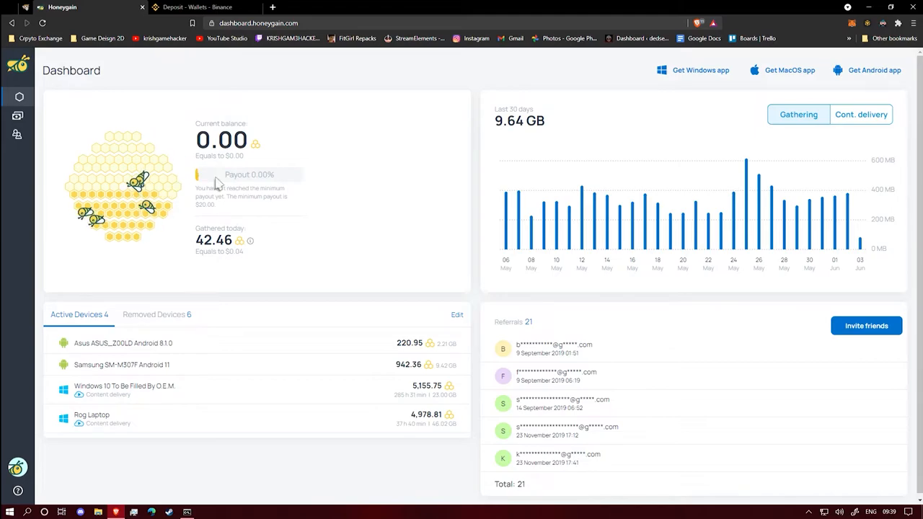
{"action": "mouse_move", "coordinate": [411, 258]}
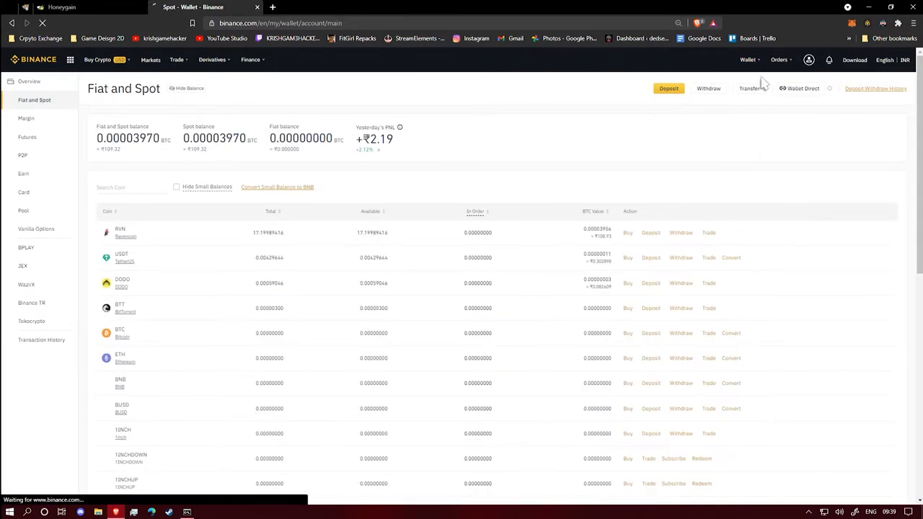
Step: Show the Binance wallet overview with its estimated 0.00037682 BTC balance
{"action": "left_click", "coordinate": [29, 81]}
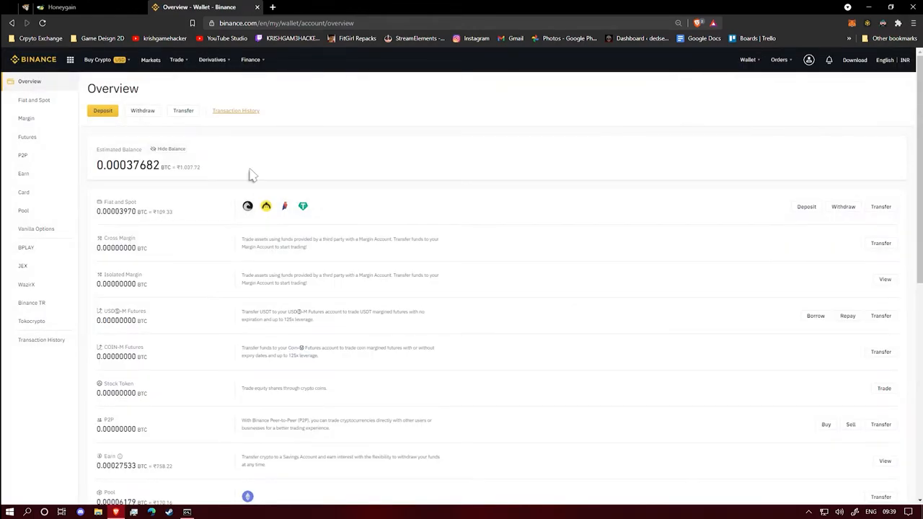
{"action": "mouse_move", "coordinate": [8, 9]}
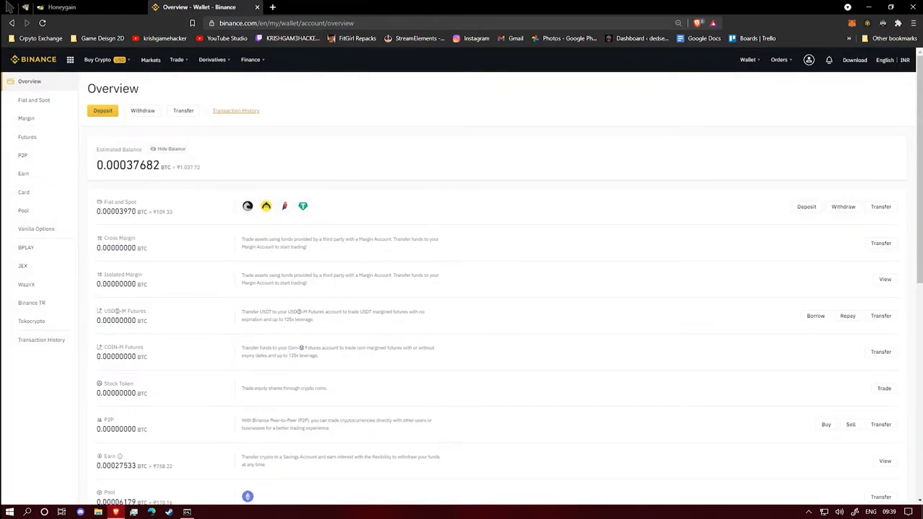